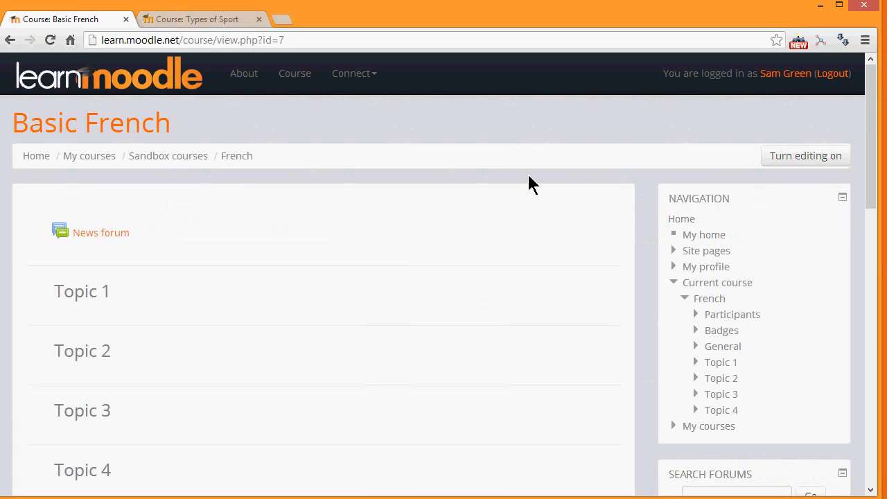
pyautogui.moveTo(270, 123)
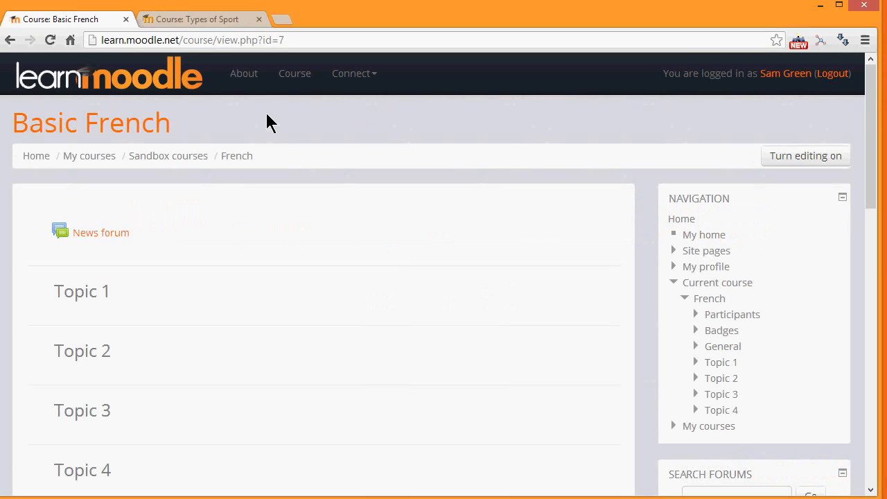
pyautogui.moveTo(187, 132)
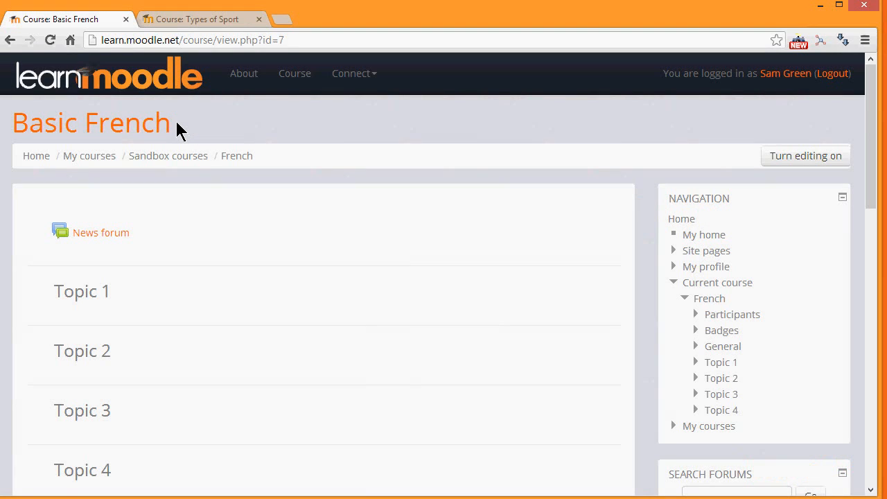
pyautogui.moveTo(256, 173)
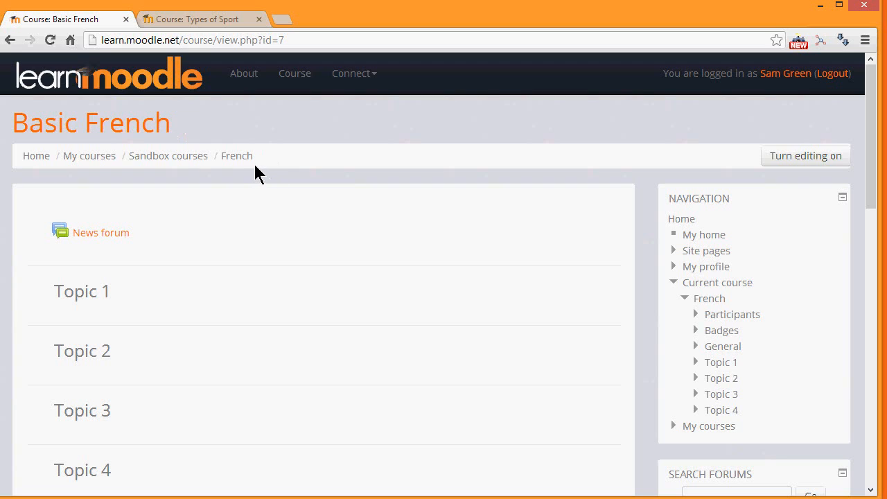
pyautogui.moveTo(221, 172)
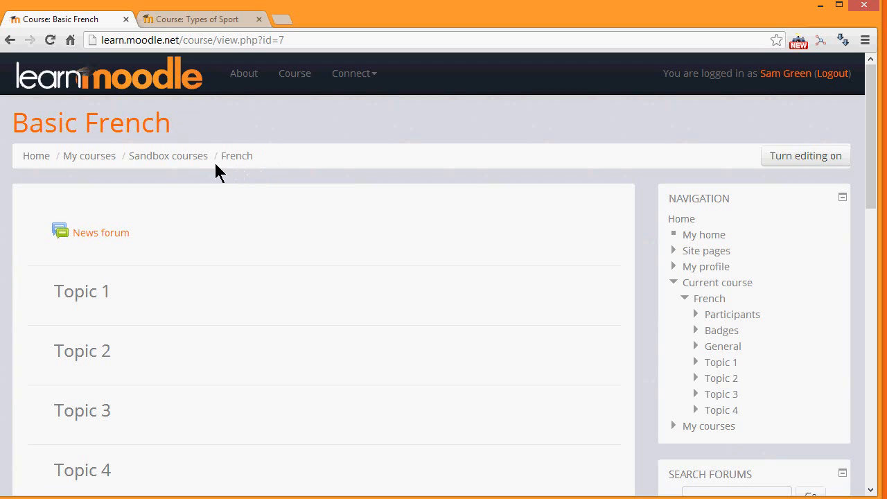
pyautogui.moveTo(118, 183)
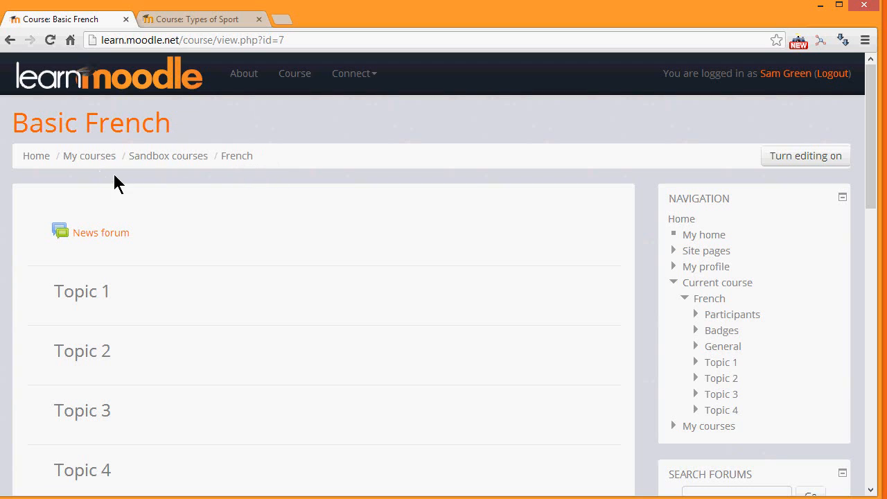
pyautogui.moveTo(171, 291)
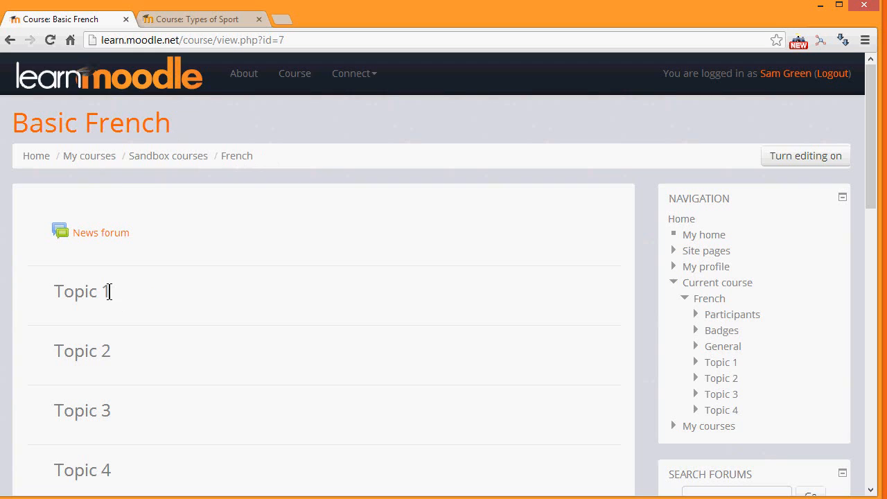
pyautogui.moveTo(117, 359)
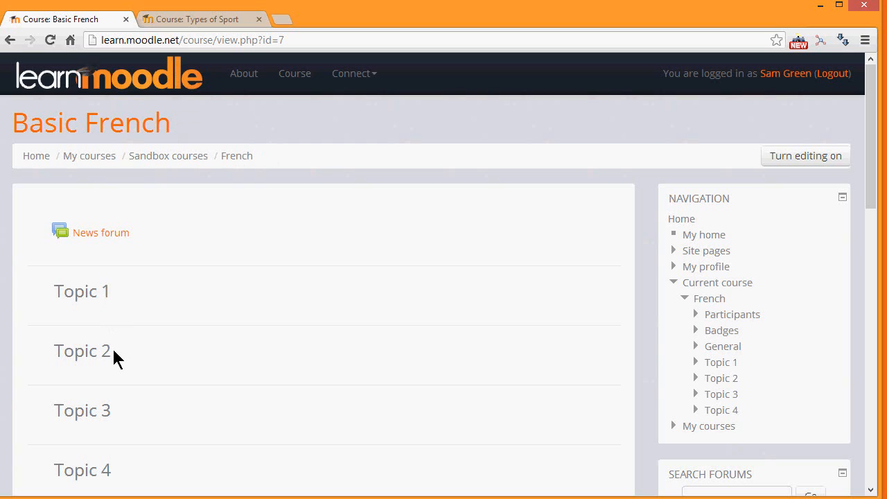
pyautogui.moveTo(447, 285)
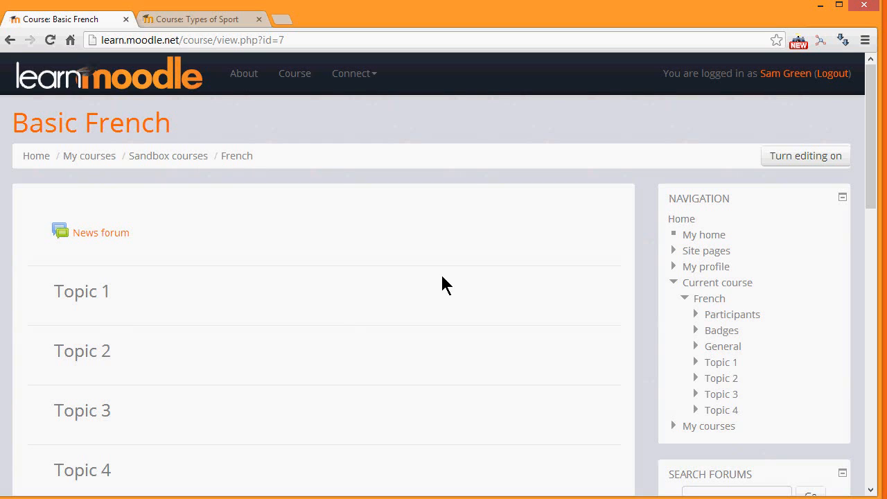
# Reach the Administration block and choose Edit settings for the Basic French course
pyautogui.scroll(-3)
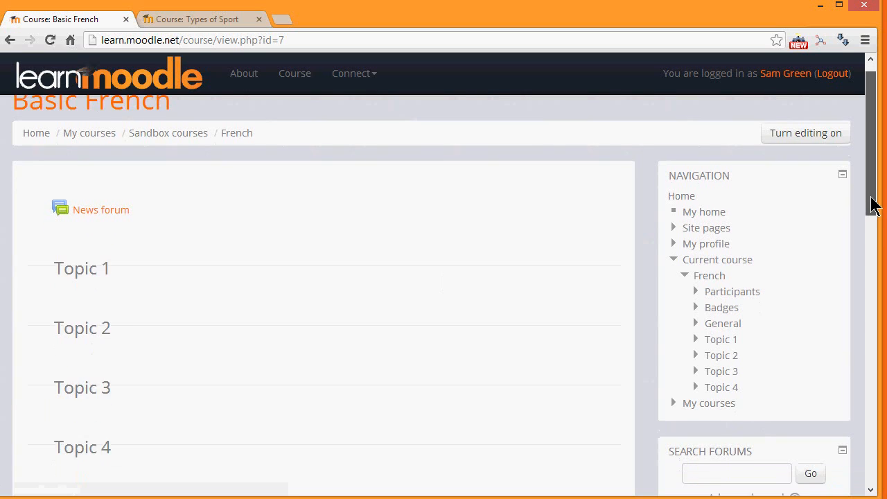
pyautogui.scroll(-3)
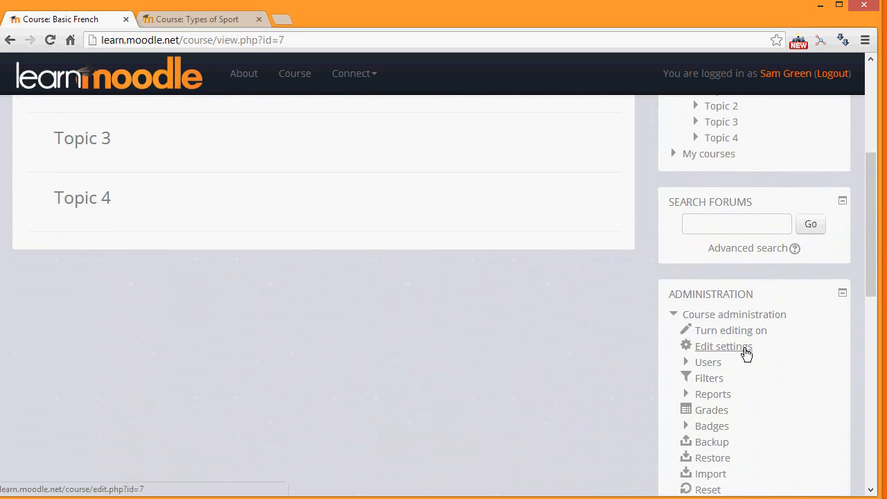
pyautogui.click(724, 346)
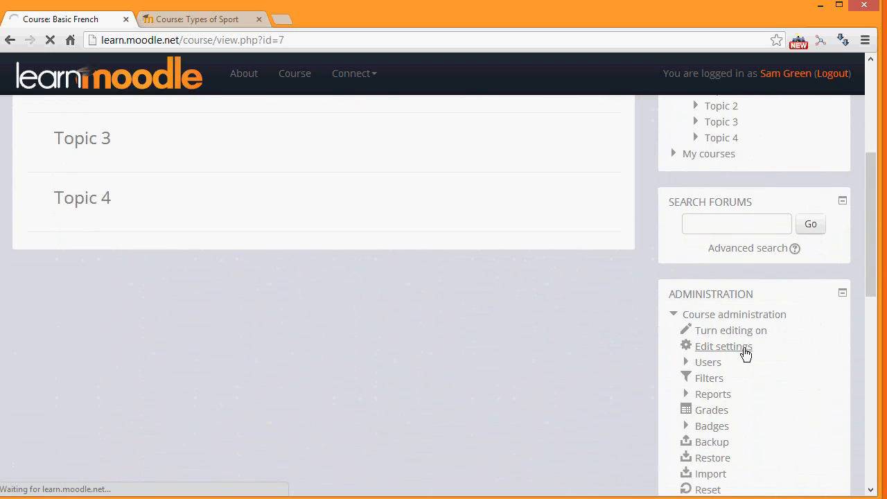
# Review the full name Basic French, short name French, category and description without changing them
pyautogui.click(723, 347)
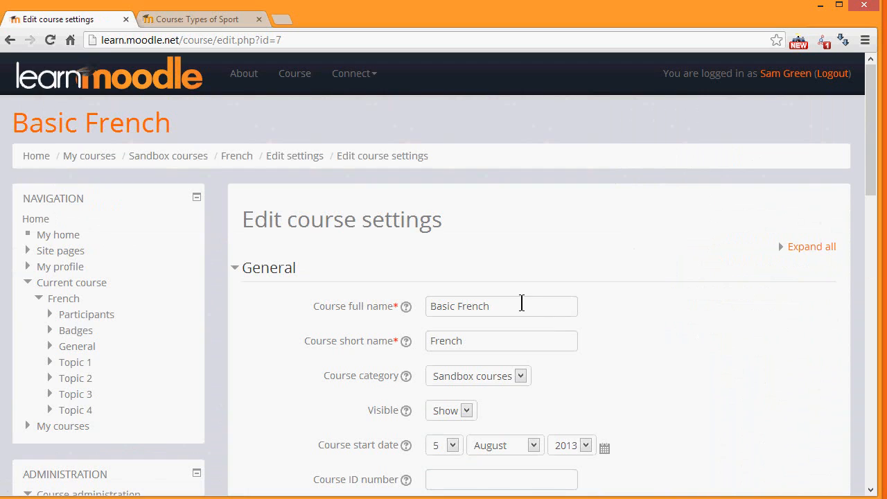
pyautogui.click(502, 306)
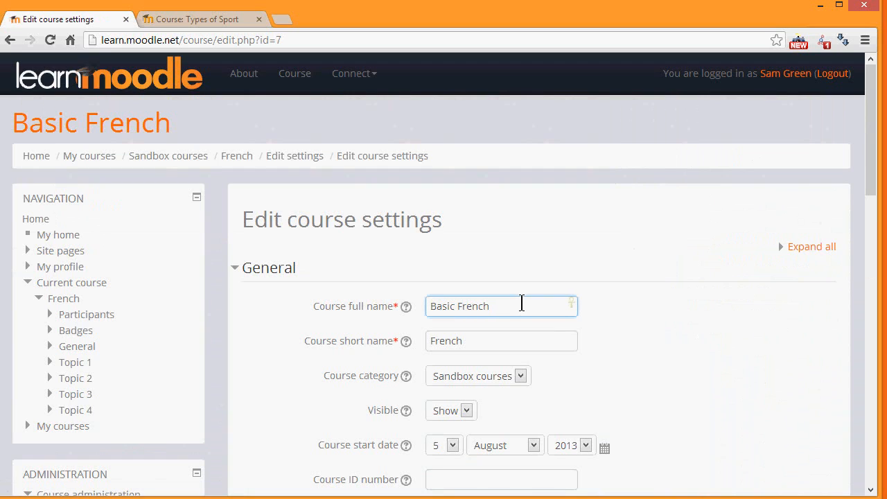
pyautogui.click(492, 341)
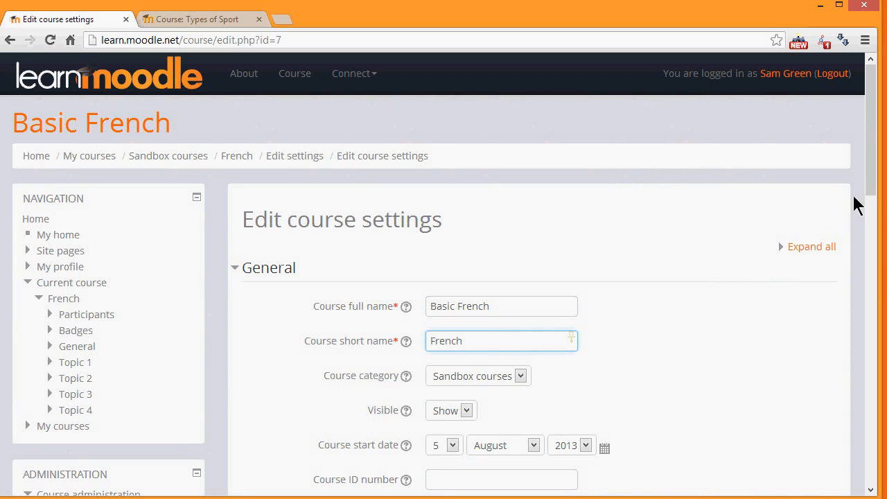
pyautogui.scroll(-3)
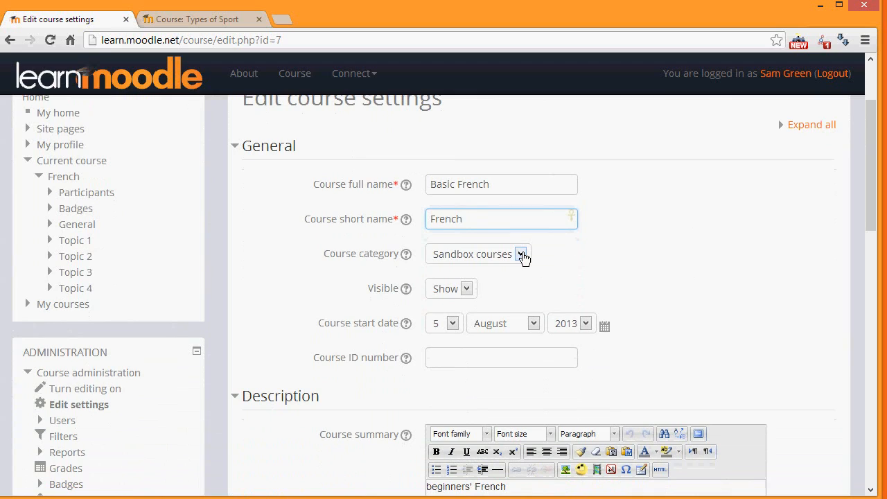
pyautogui.moveTo(496, 282)
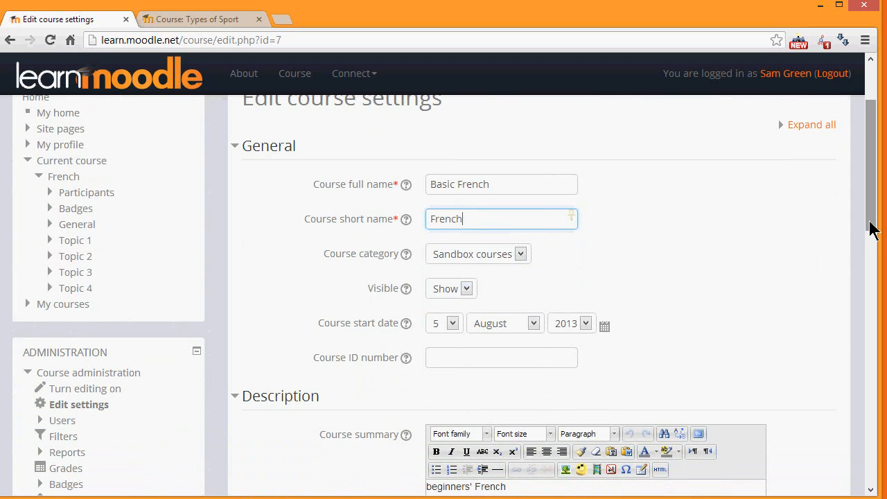
pyautogui.scroll(-3)
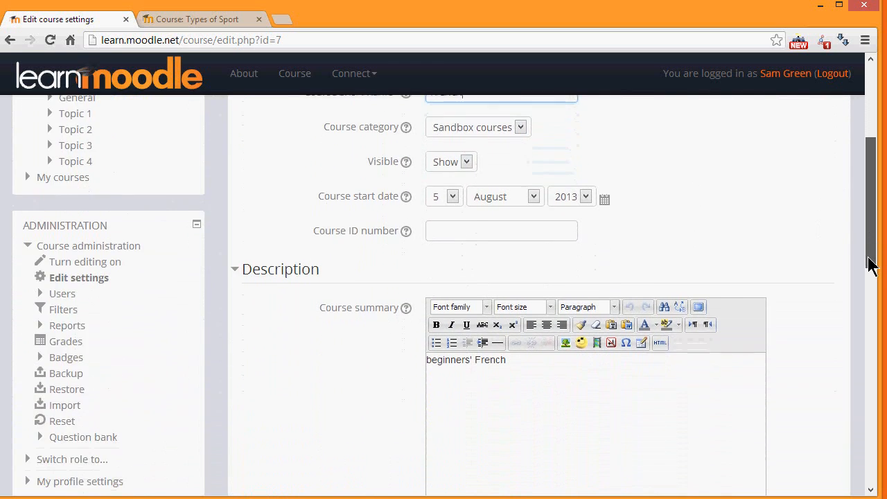
pyautogui.scroll(-3)
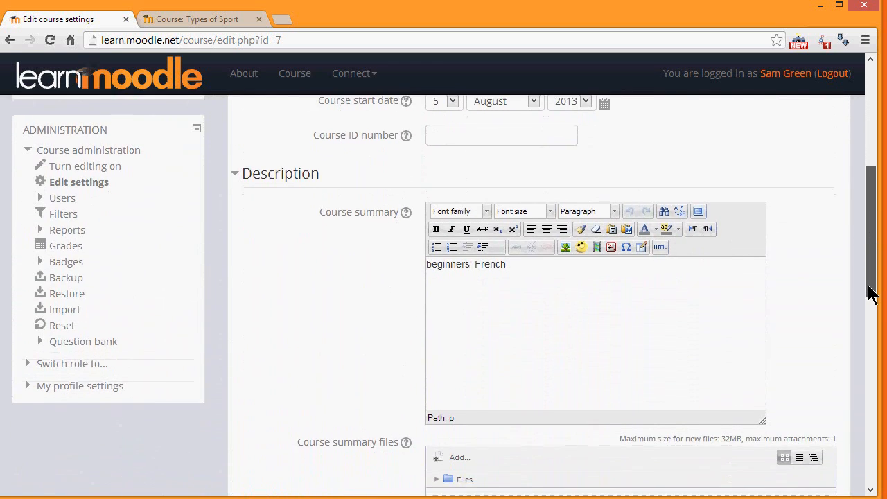
pyautogui.scroll(-3)
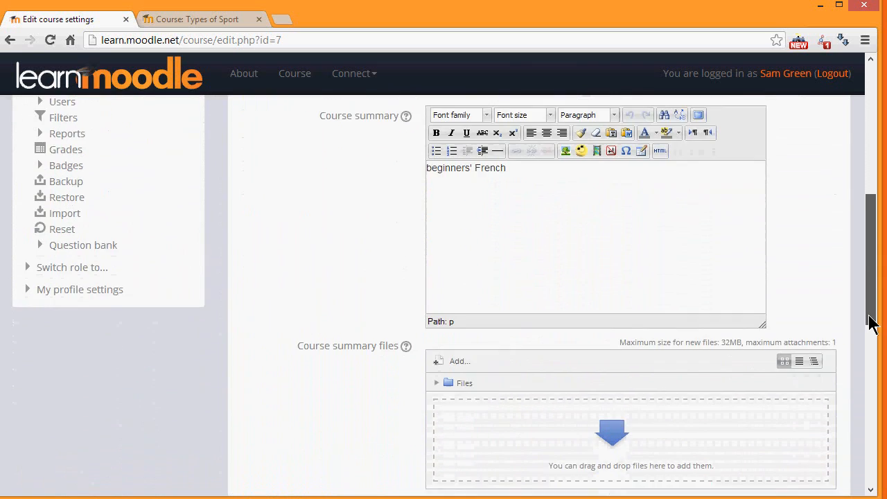
pyautogui.scroll(-3)
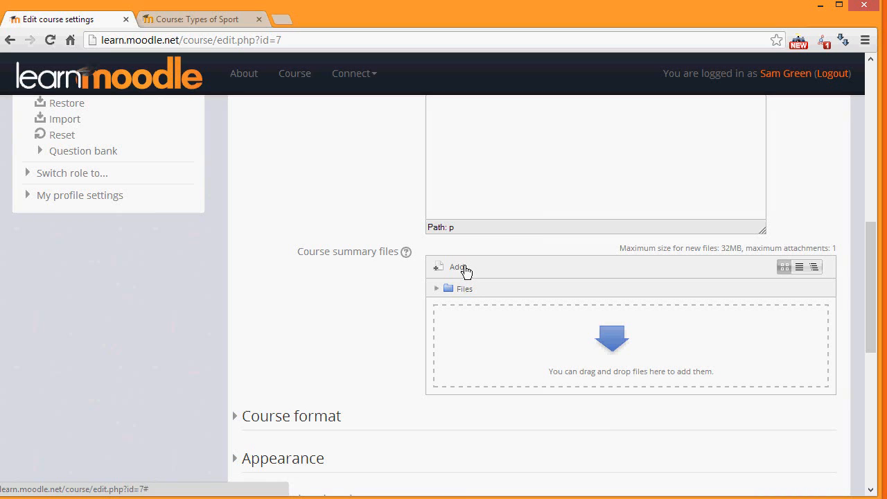
pyautogui.moveTo(319, 420)
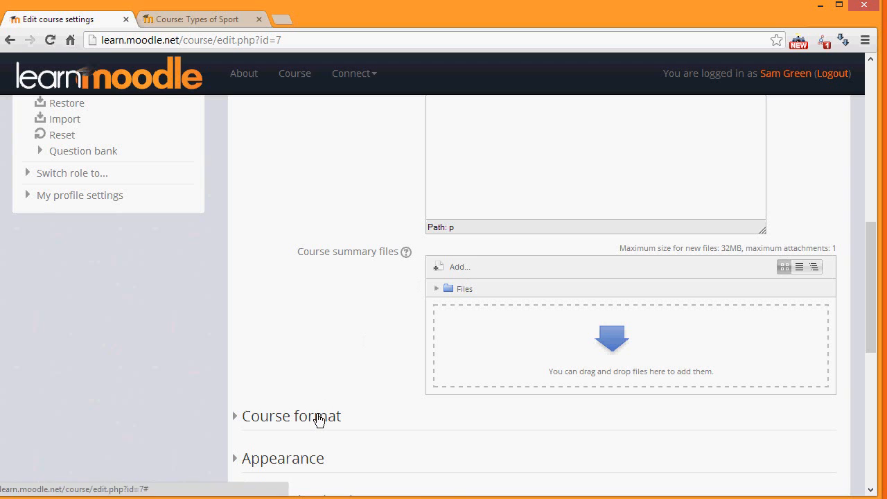
# Keep Course format as Topics format with 4 sections shown all on one page
pyautogui.click(291, 415)
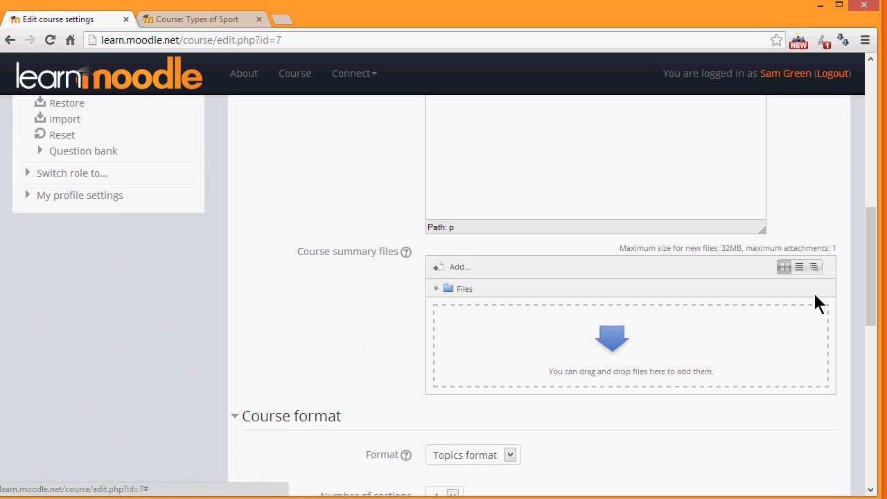
pyautogui.scroll(-3)
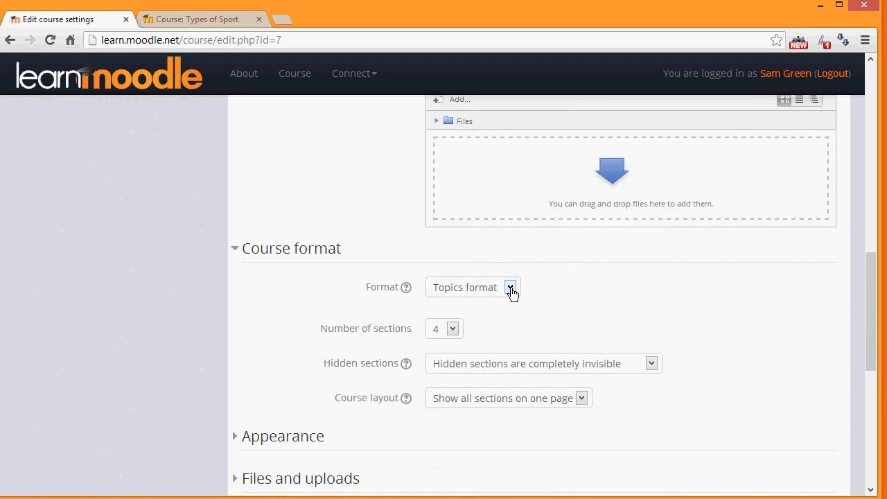
pyautogui.moveTo(454, 328)
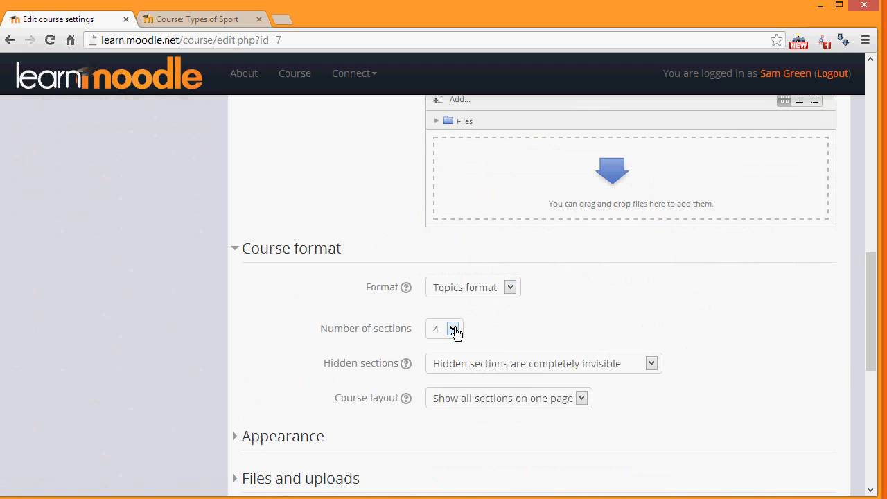
pyautogui.moveTo(510, 287)
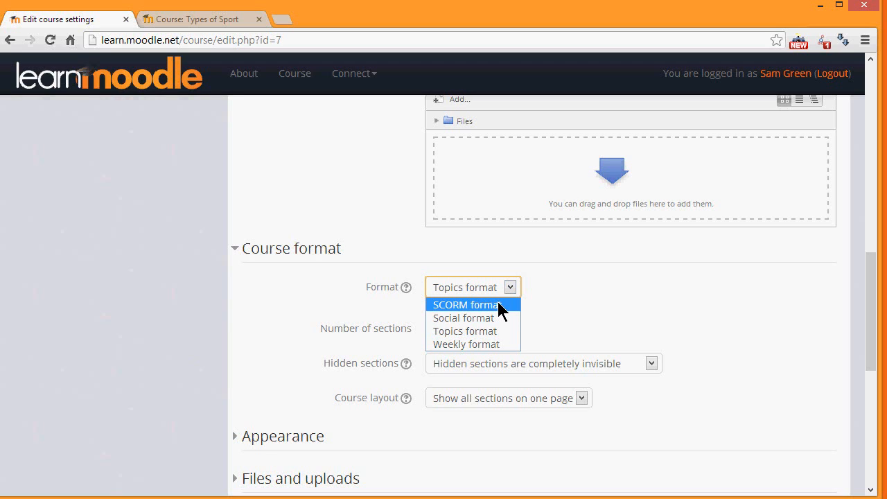
pyautogui.click(465, 329)
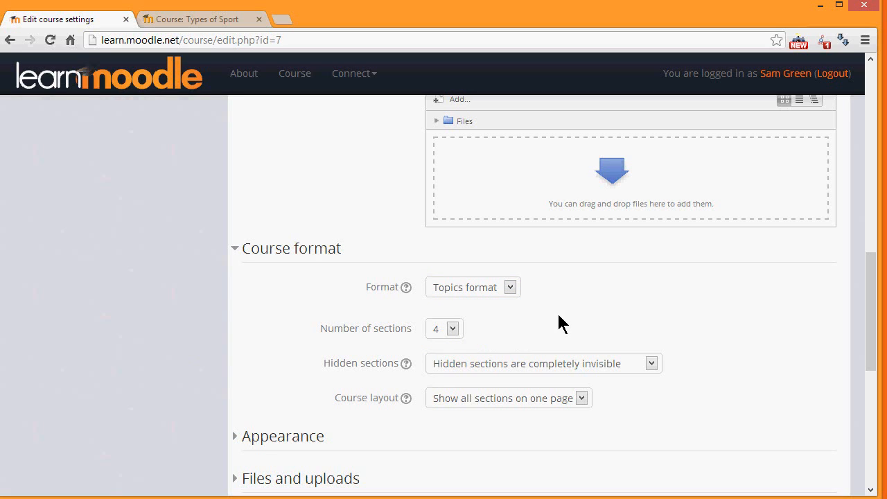
pyautogui.scroll(-3)
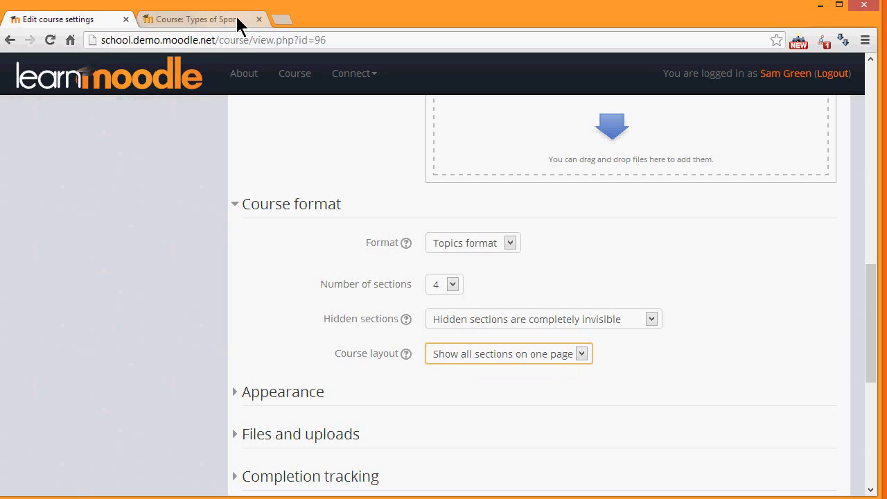
# Switch to the Types of Sport course and choose its Tennis section title
pyautogui.click(196, 19)
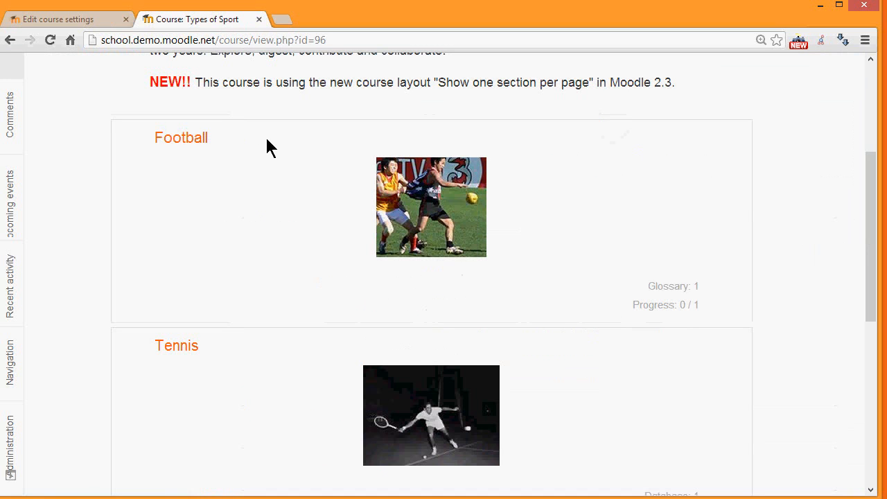
pyautogui.moveTo(238, 150)
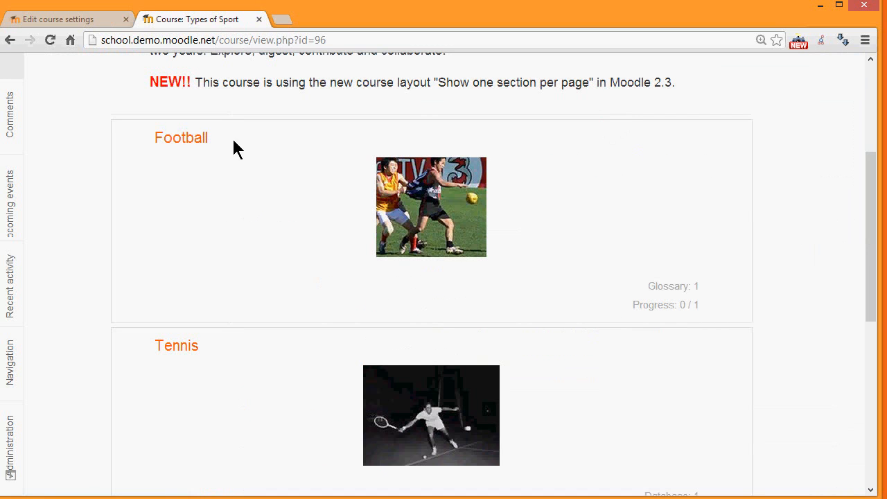
pyautogui.moveTo(574, 302)
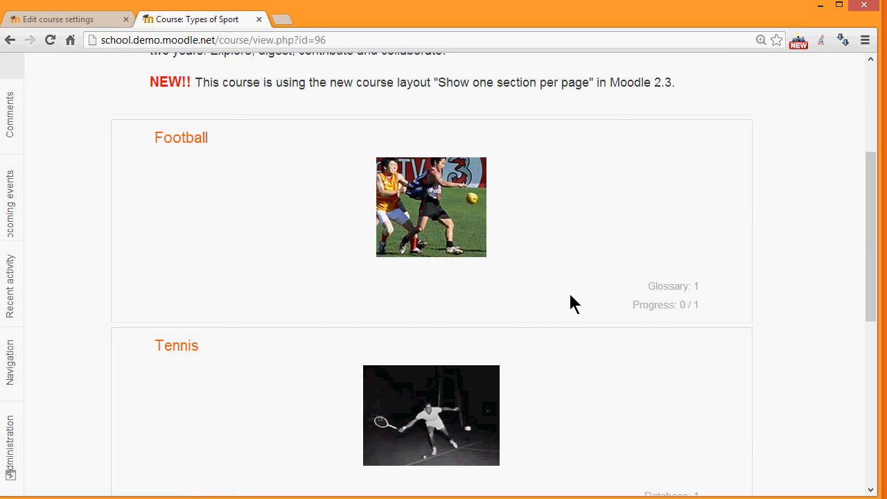
pyautogui.moveTo(685, 304)
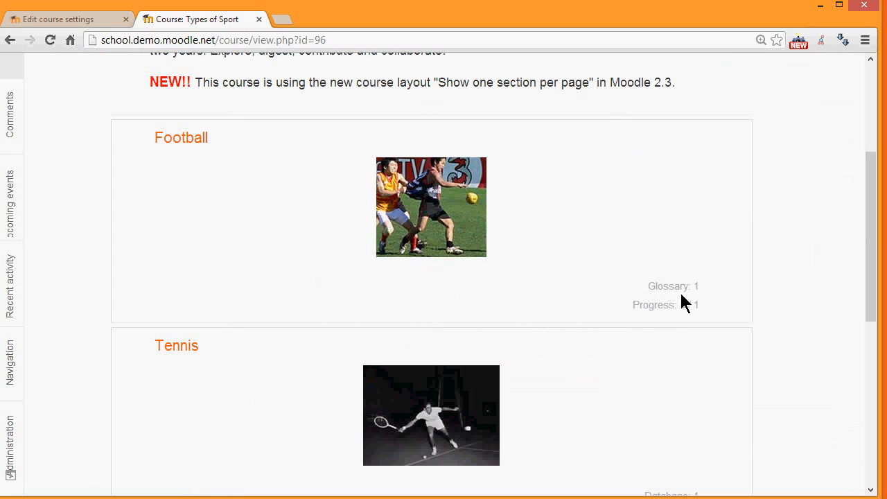
pyautogui.scroll(-3)
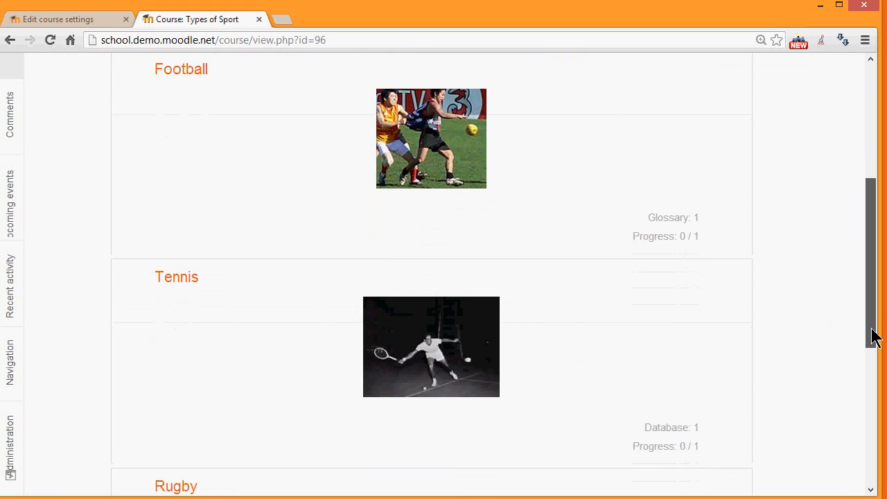
pyautogui.scroll(-3)
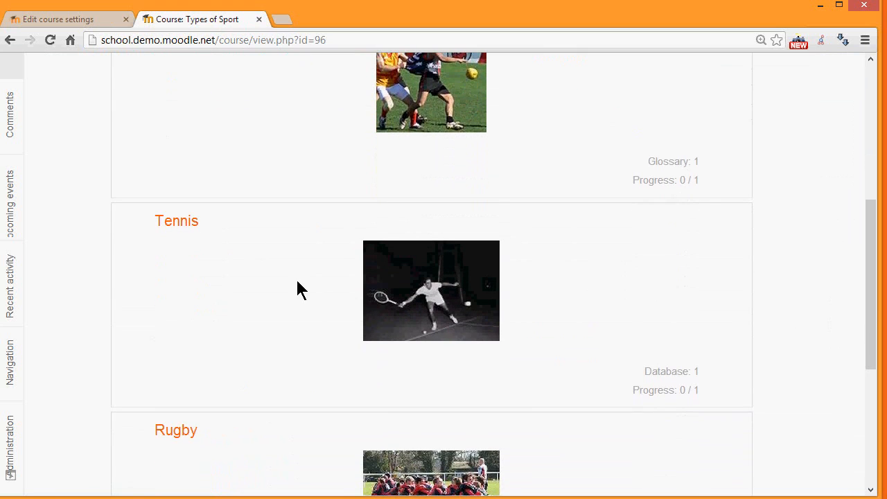
pyautogui.moveTo(185, 229)
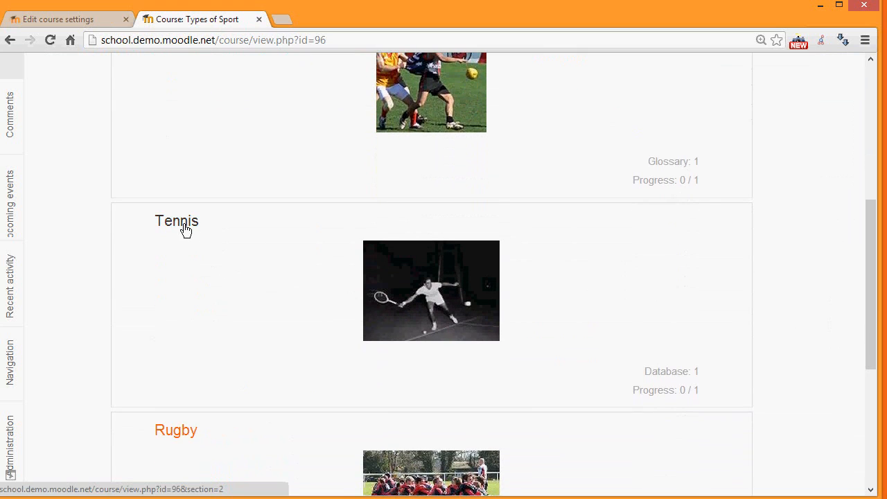
pyautogui.click(177, 221)
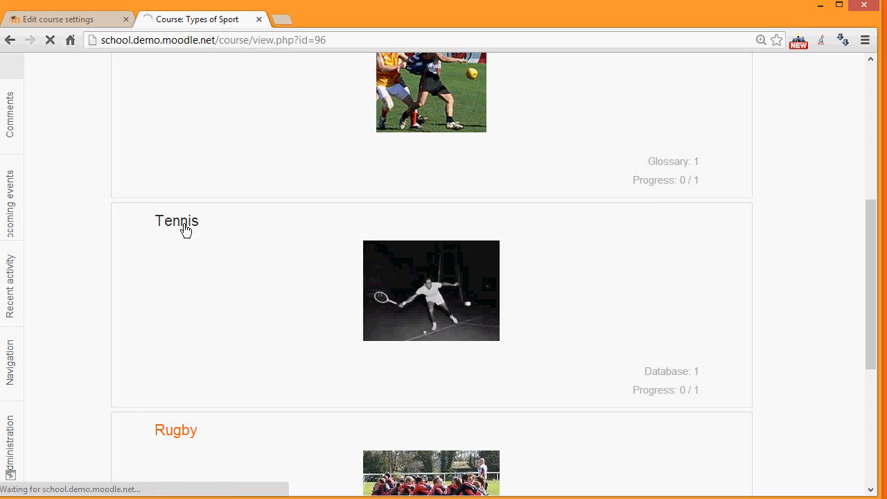
# Review the Tennis section page and its Jump to list of other sections
pyautogui.click(176, 220)
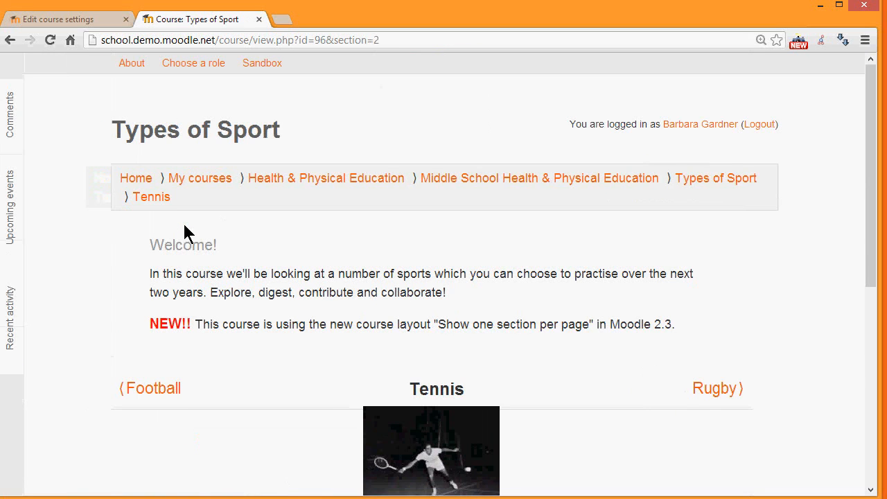
pyautogui.scroll(-3)
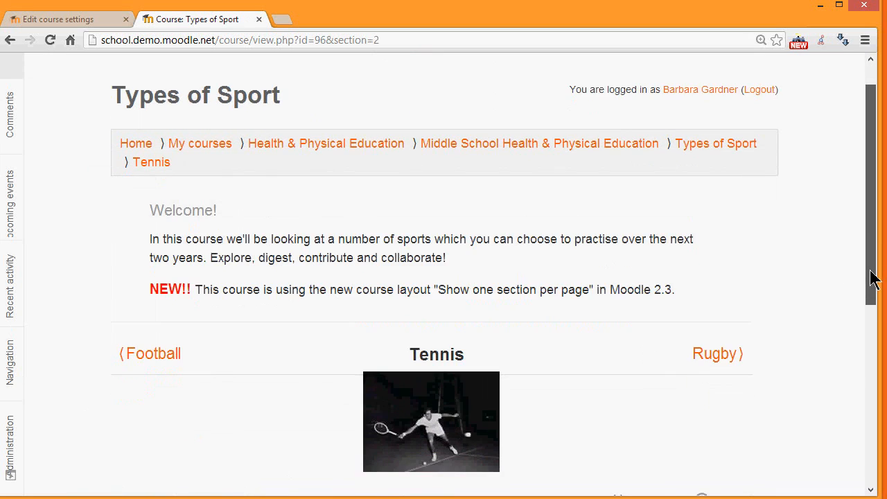
pyautogui.scroll(-3)
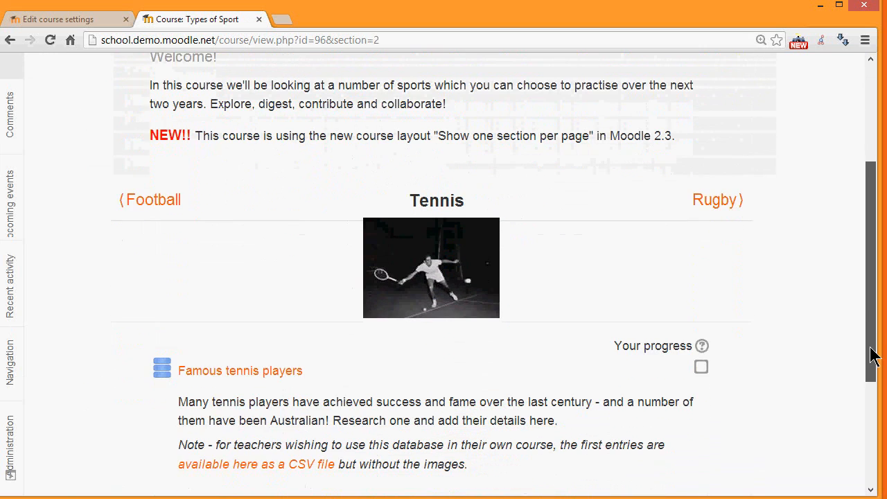
pyautogui.scroll(-3)
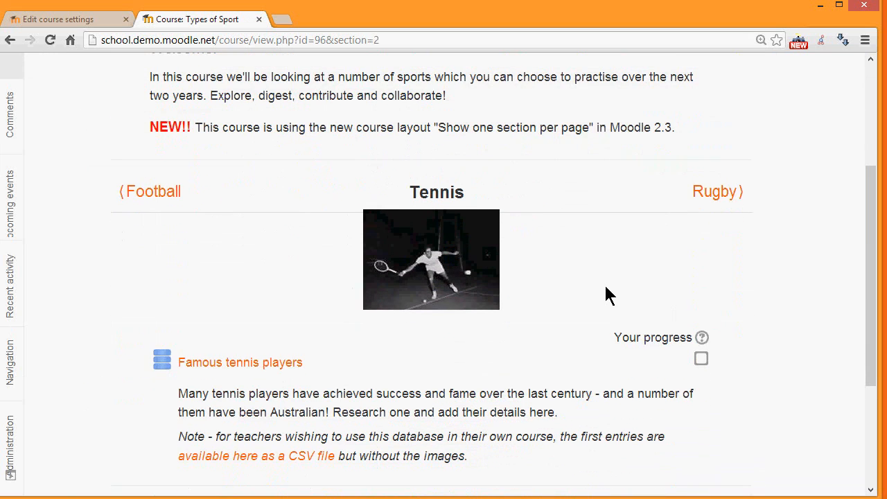
pyautogui.moveTo(618, 287)
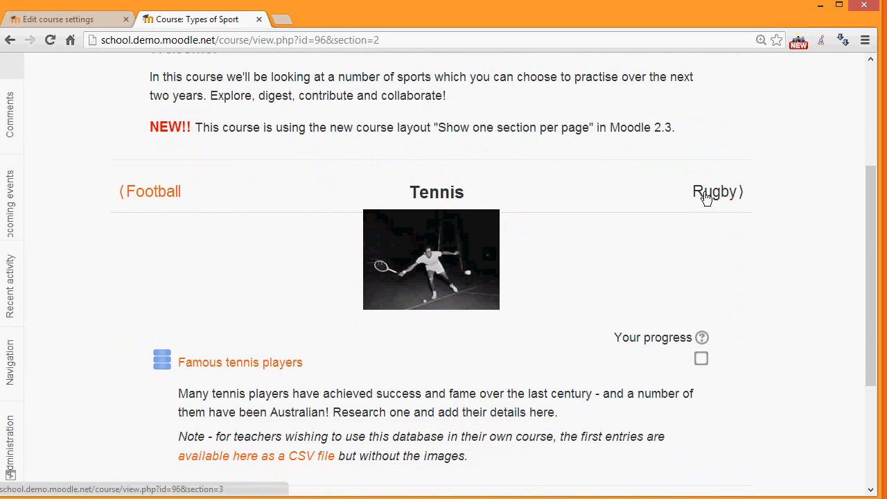
pyautogui.moveTo(541, 341)
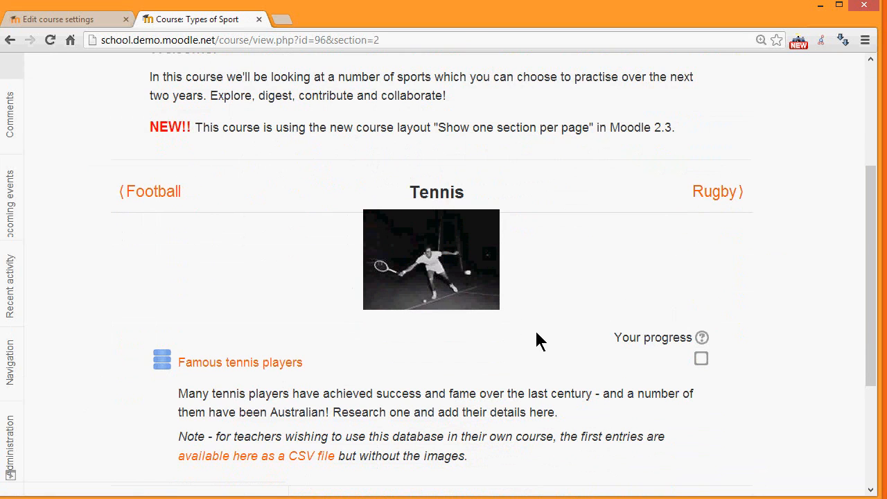
pyautogui.scroll(-3)
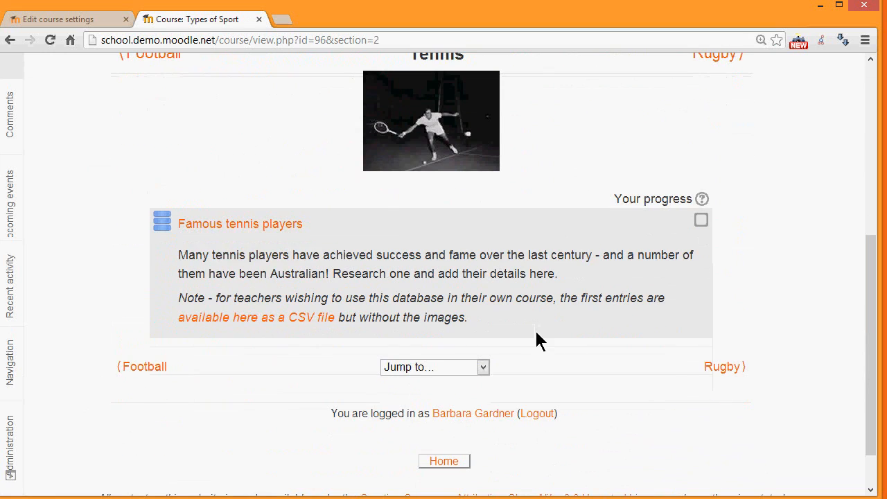
pyautogui.click(436, 366)
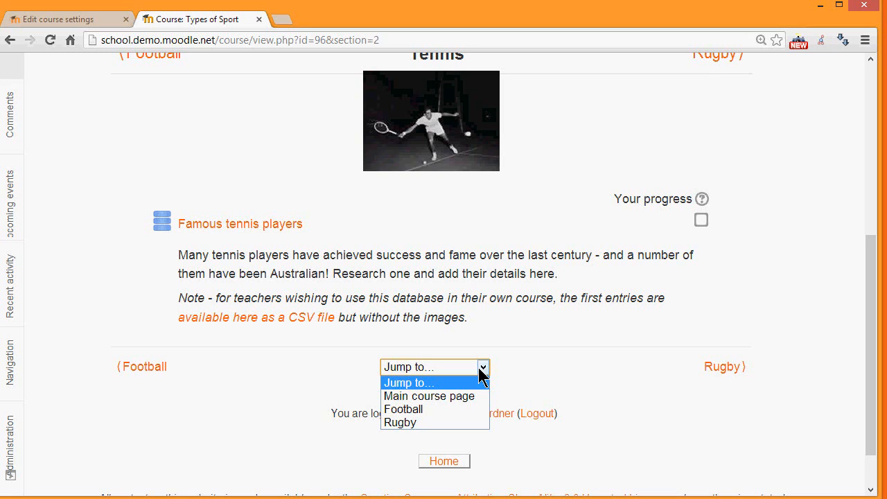
pyautogui.moveTo(100, 33)
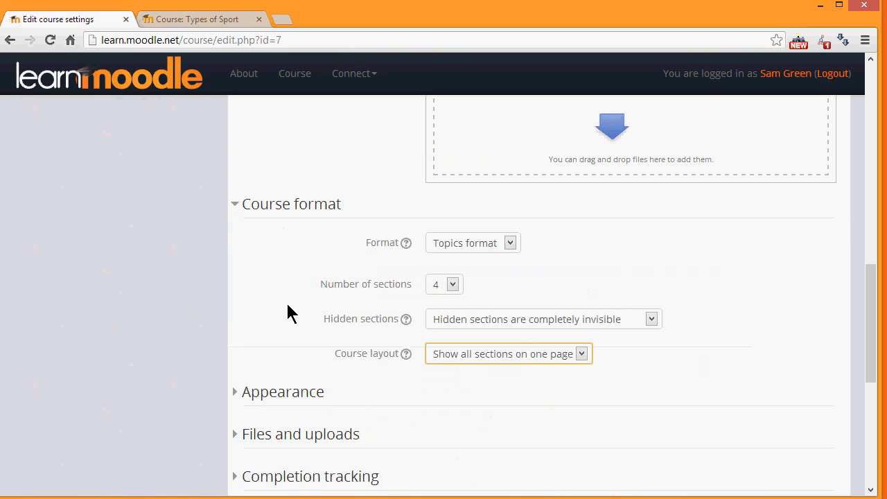
# Expand Appearance, leaving no forced language, 3 news items, gradebook shown and activity reports off
pyautogui.click(283, 391)
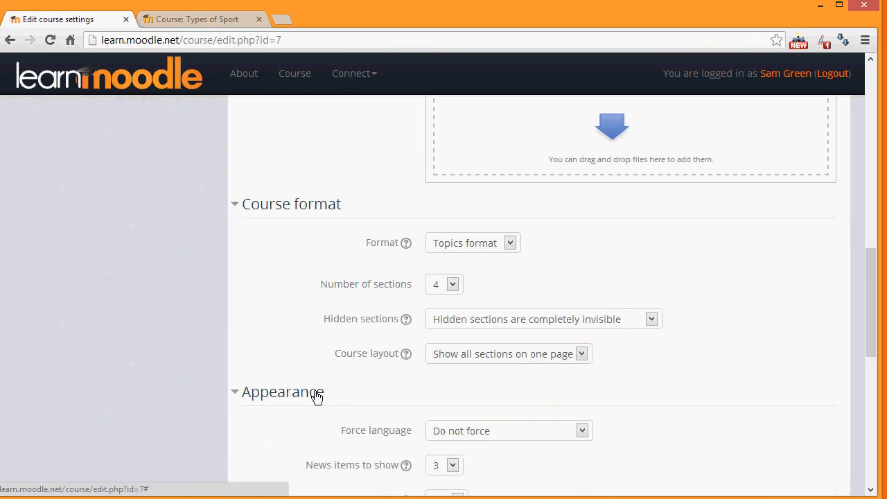
pyautogui.scroll(-3)
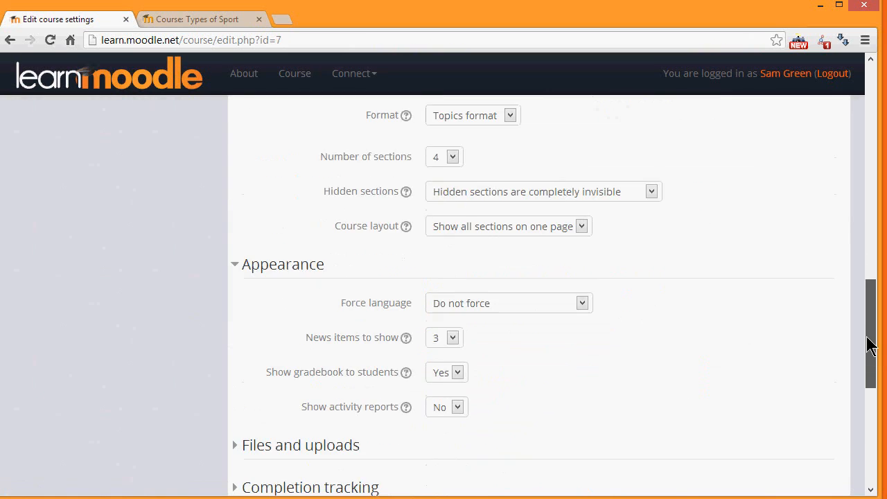
pyautogui.scroll(-3)
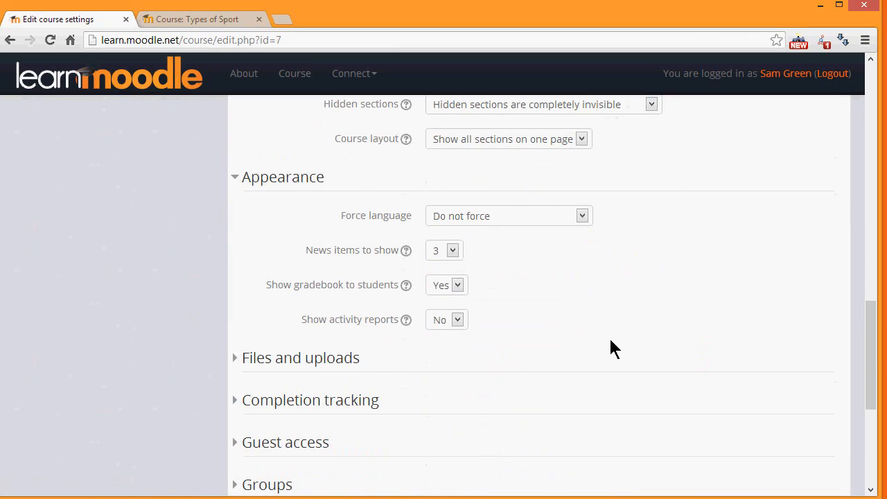
pyautogui.moveTo(555, 303)
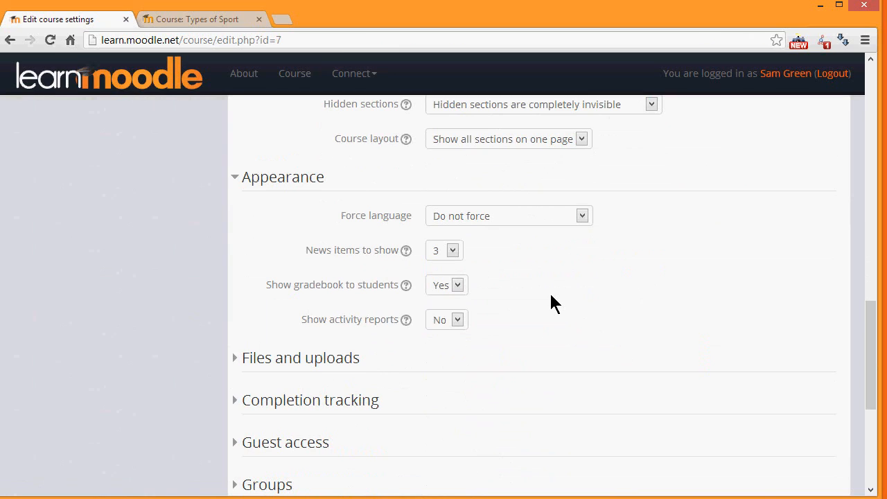
pyautogui.moveTo(548, 297)
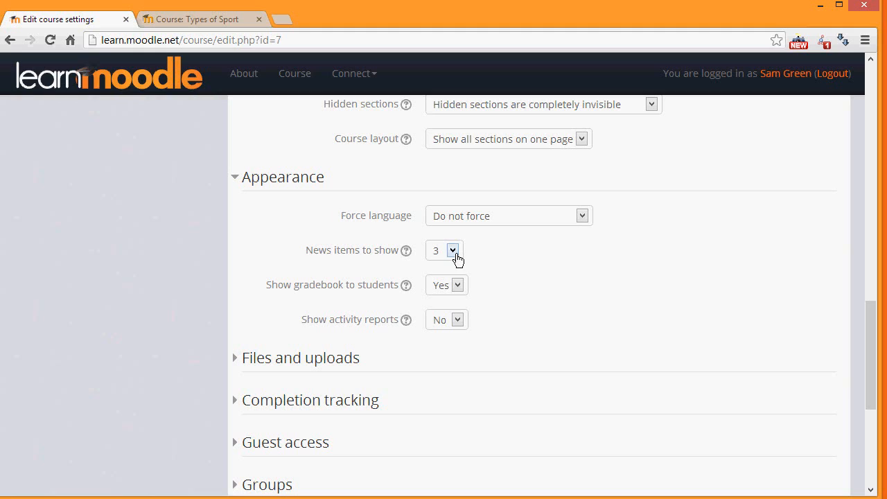
pyautogui.moveTo(801, 338)
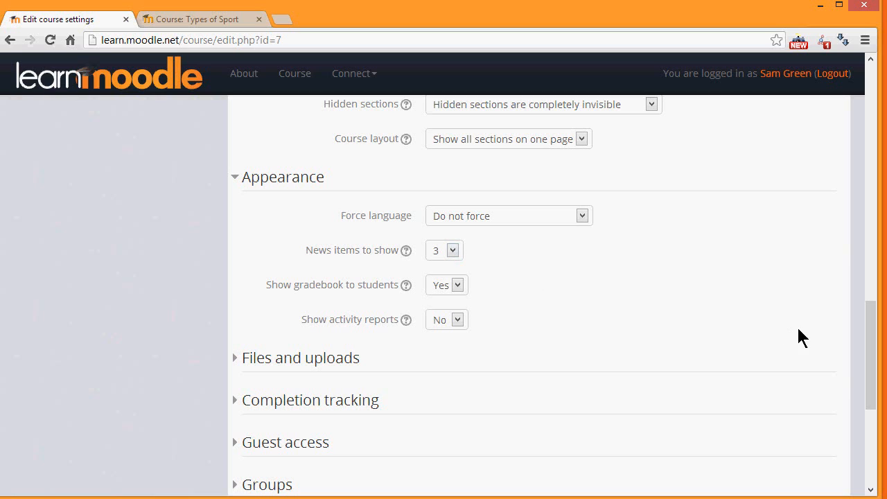
pyautogui.scroll(-3)
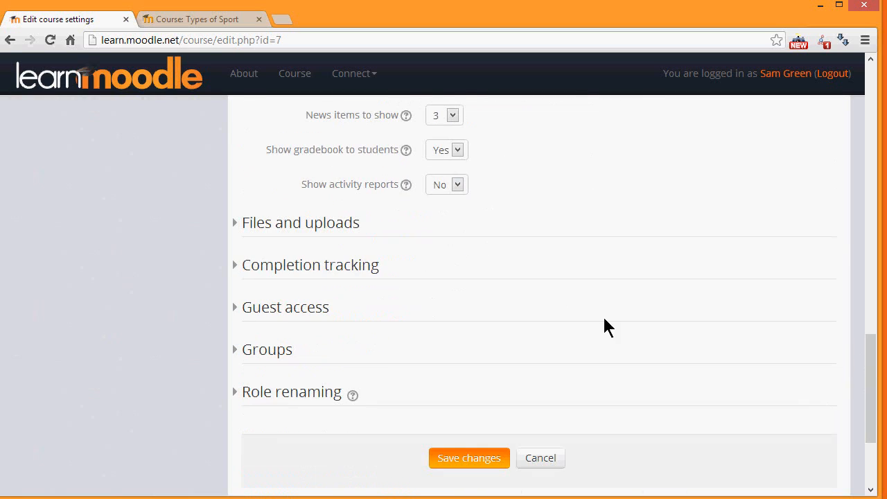
pyautogui.moveTo(543, 316)
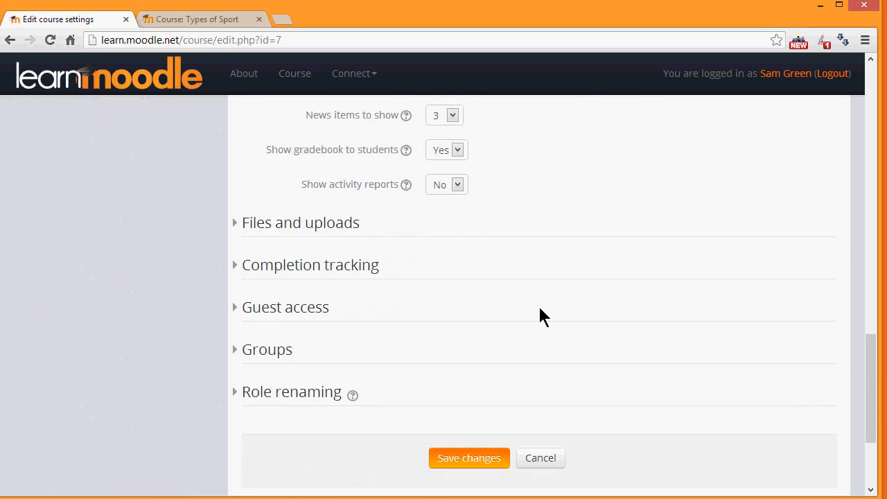
pyautogui.moveTo(391, 283)
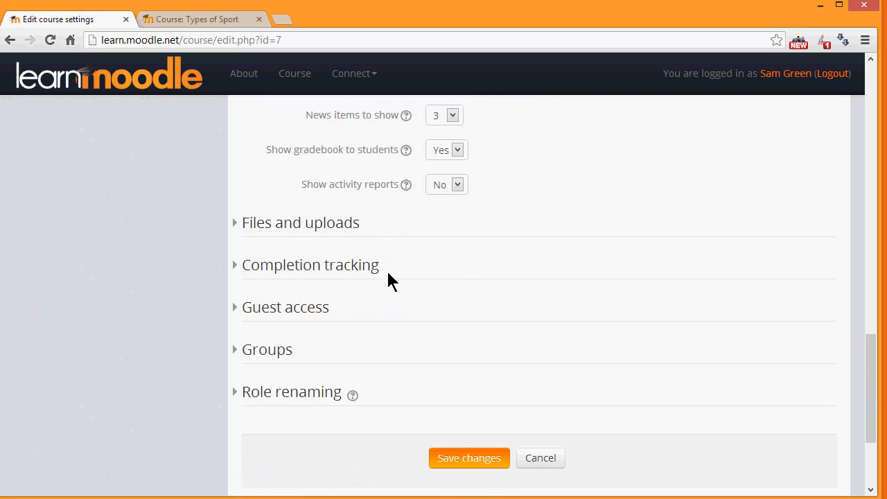
pyautogui.moveTo(337, 344)
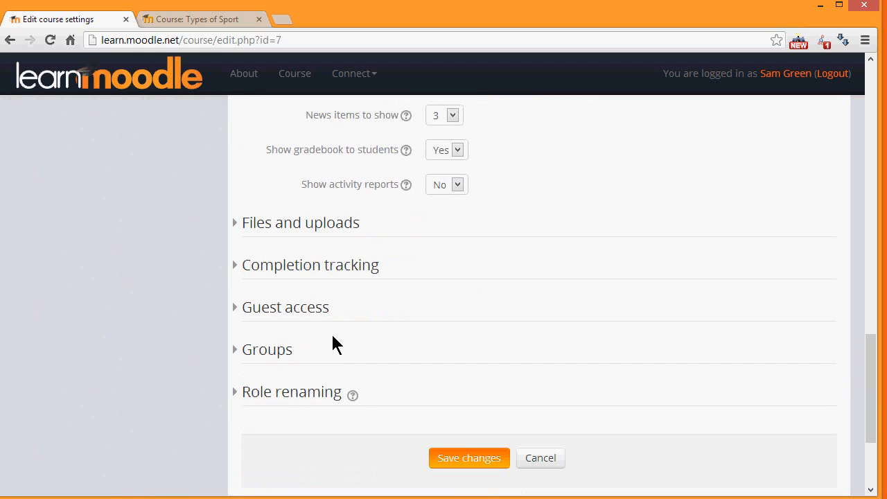
# Expand Role renaming and enter 'learner' as the word for Student
pyautogui.click(291, 390)
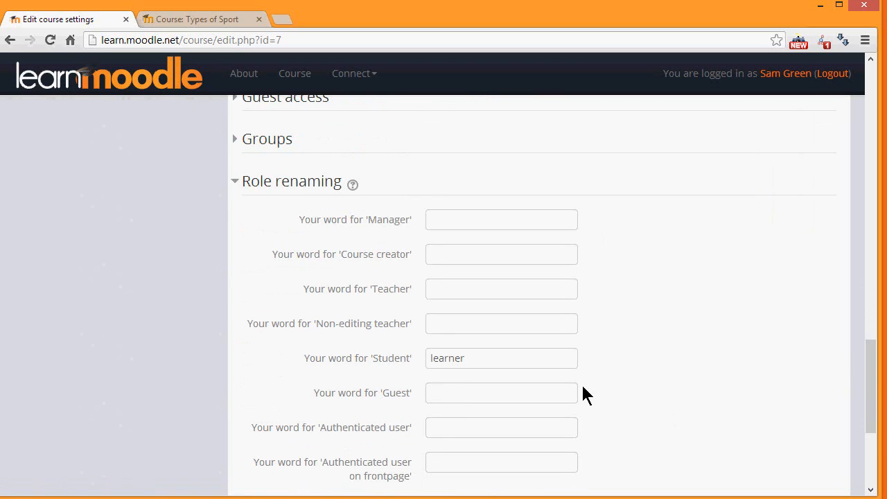
pyautogui.click(501, 357)
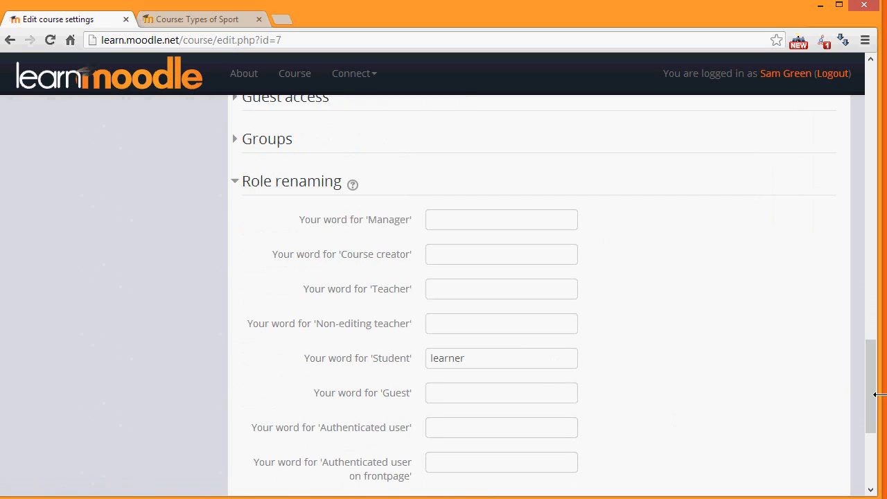
pyautogui.scroll(-3)
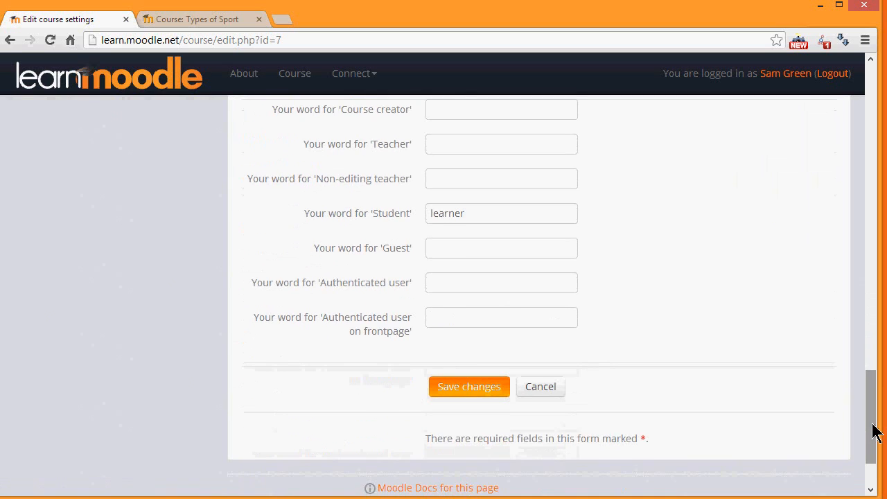
pyautogui.moveTo(469, 385)
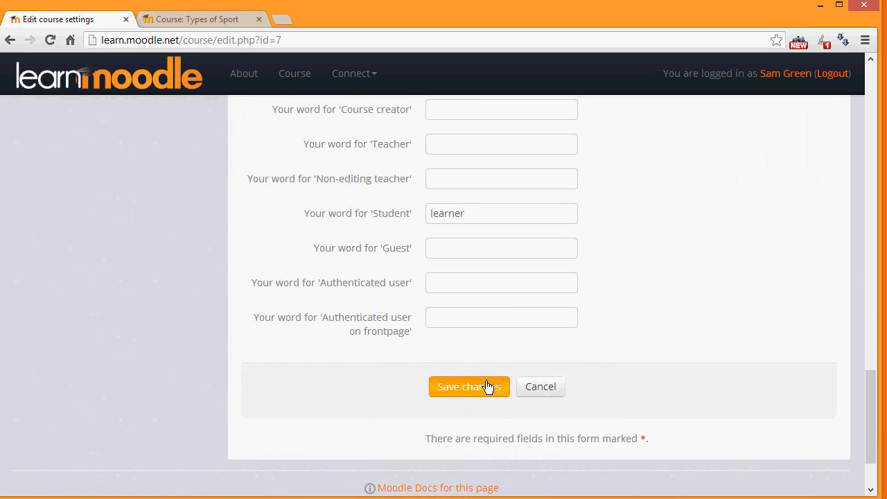
# Save changes, returning to the Basic French course page with Topics 1 to 4
pyautogui.click(469, 387)
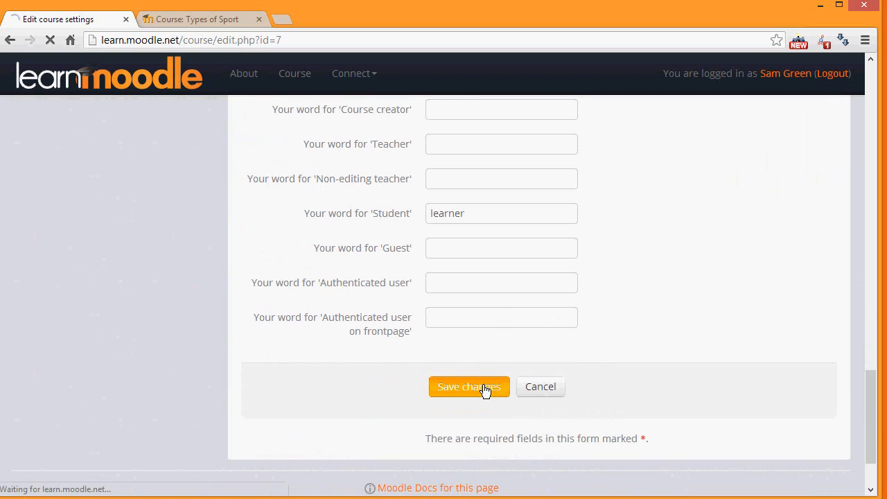
pyautogui.click(468, 386)
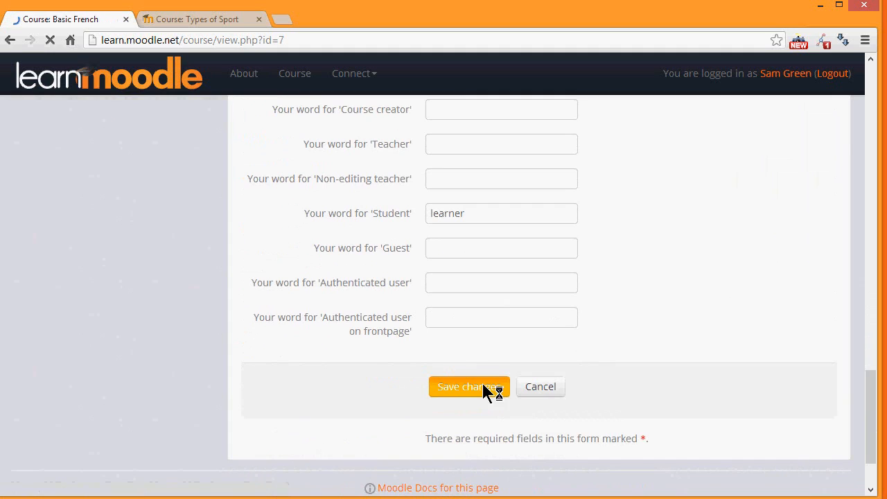
pyautogui.click(469, 385)
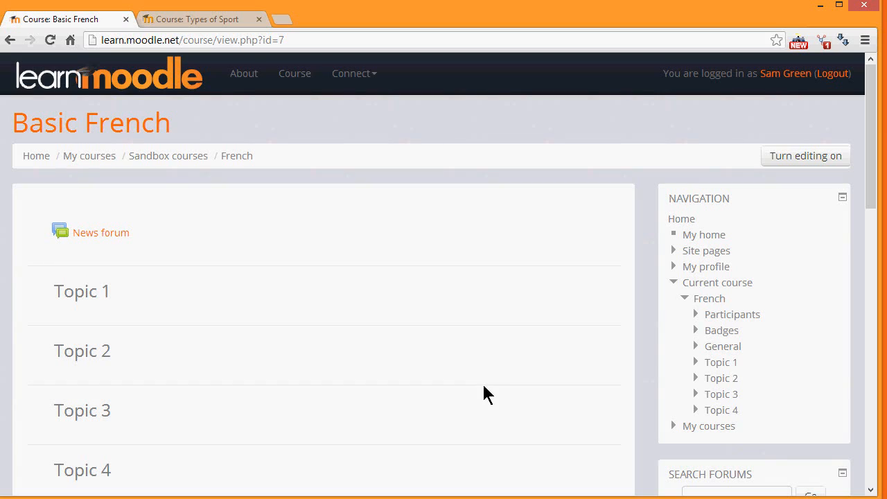
pyautogui.moveTo(105, 300)
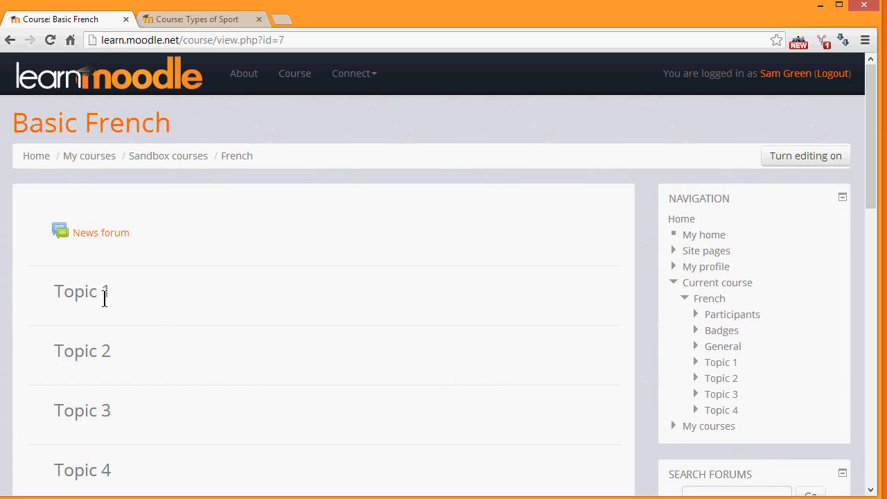